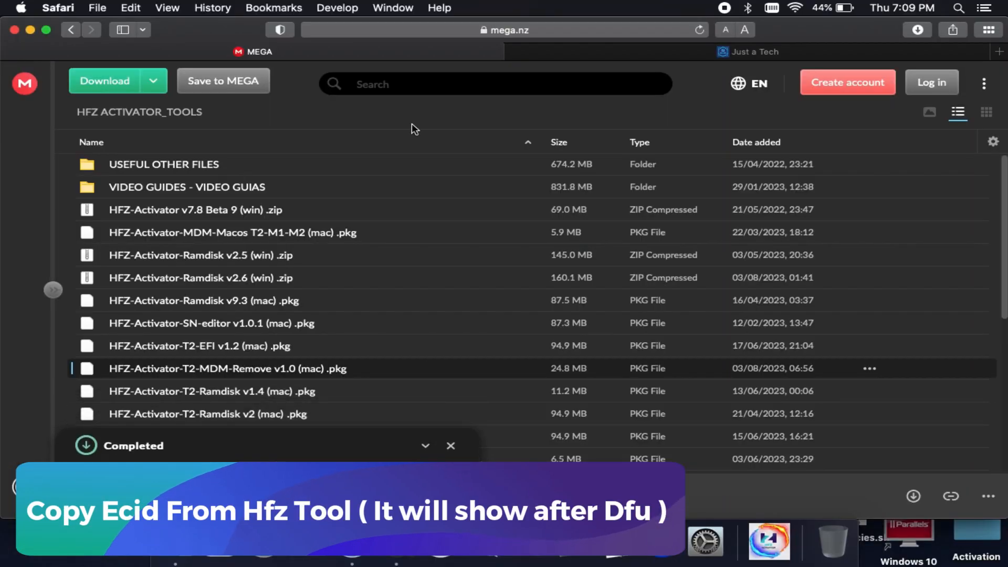
Complete the HFZ-Activator T2 MDM-Remove package download from the MEGA tools folder
left_click(748, 51)
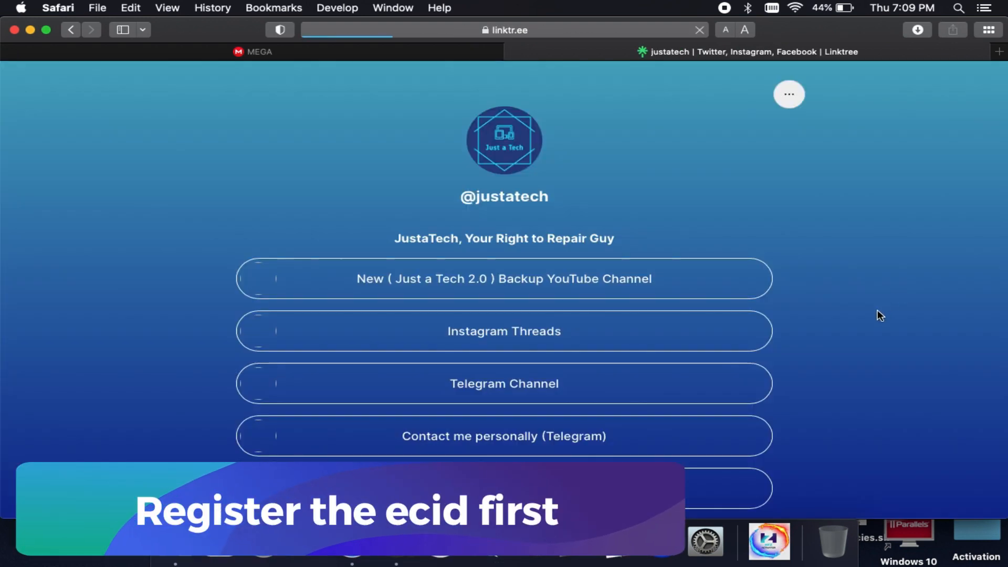
scroll("down", 3)
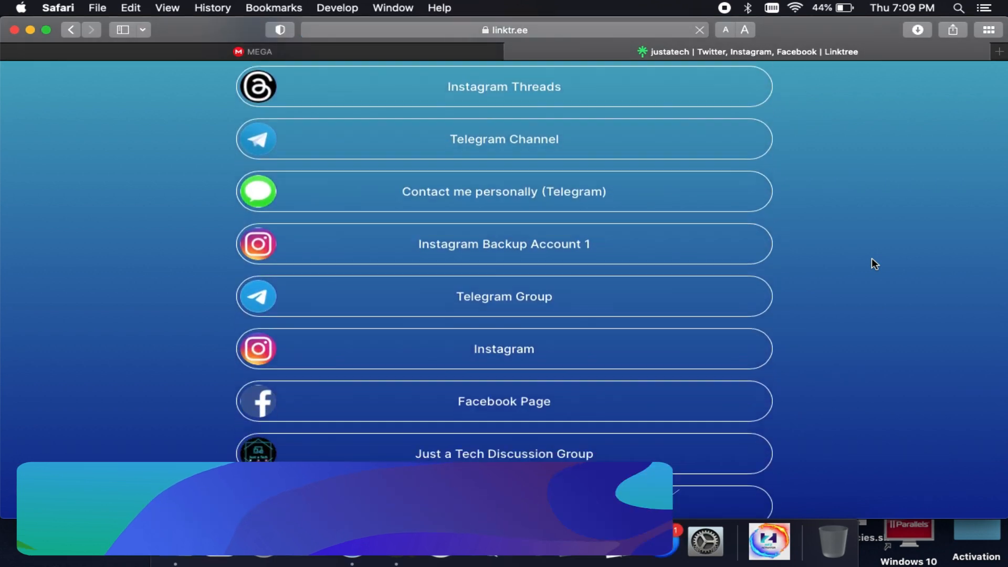
scroll("up", 3)
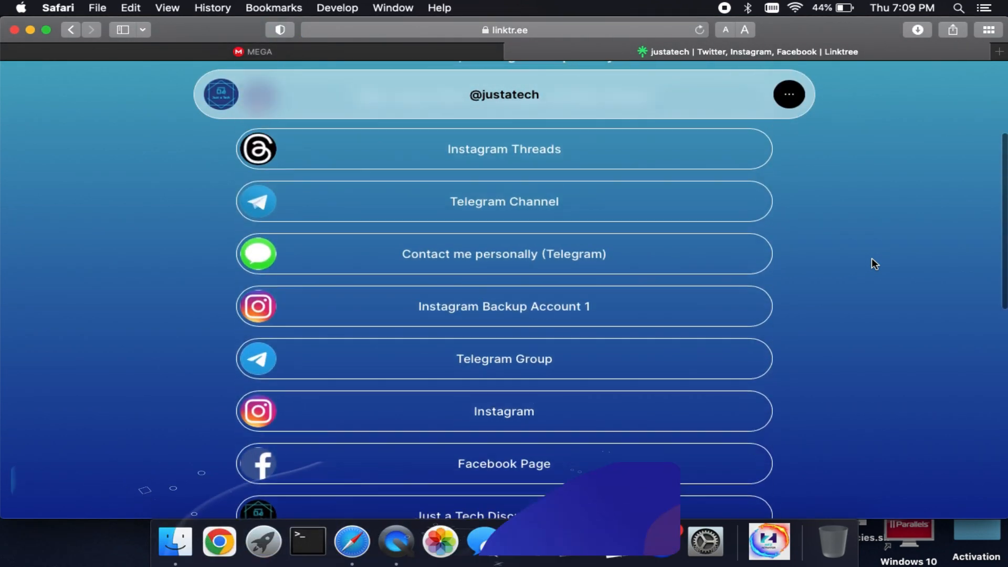
scroll("up", 3)
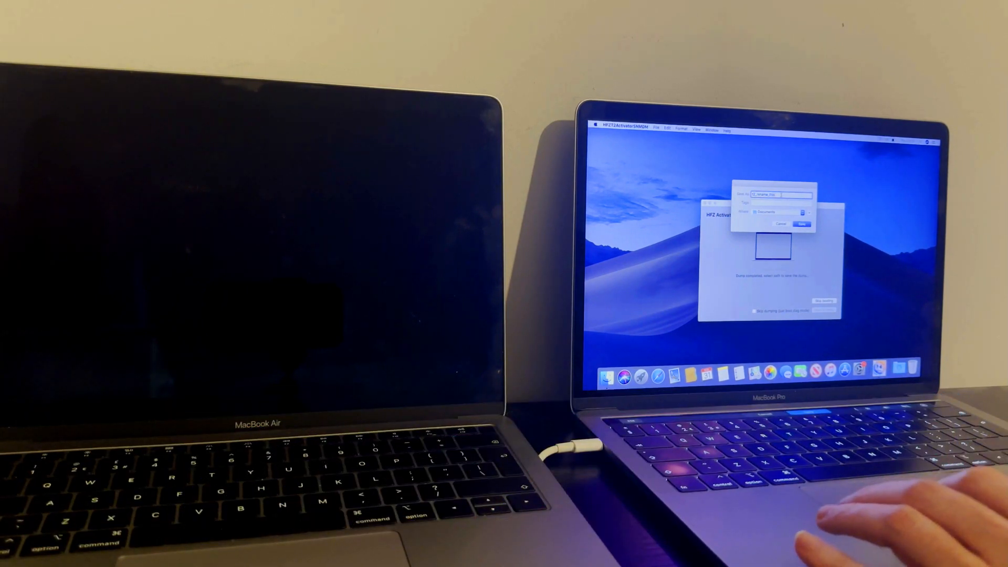
Confirm saving the requested file into the Documents folder
left_click(801, 223)
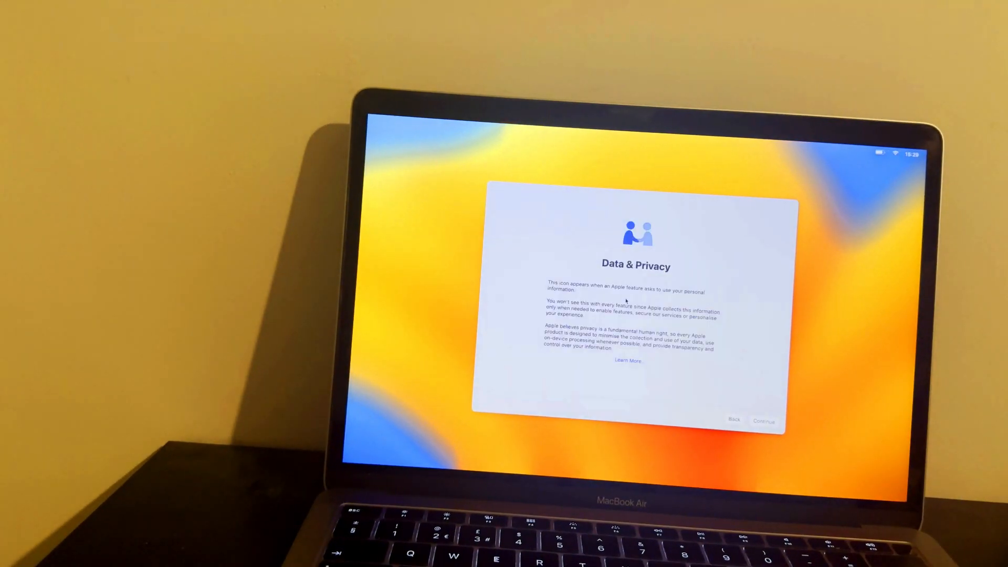
Continue past Data & Privacy, skip Apple ID sign-in, and agree to the licence terms
left_click(764, 420)
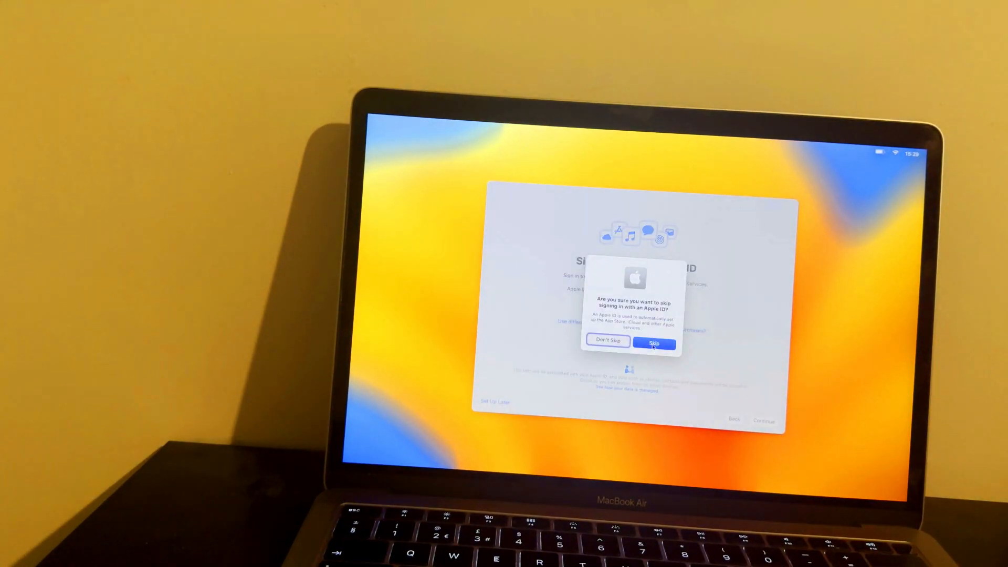
left_click(653, 342)
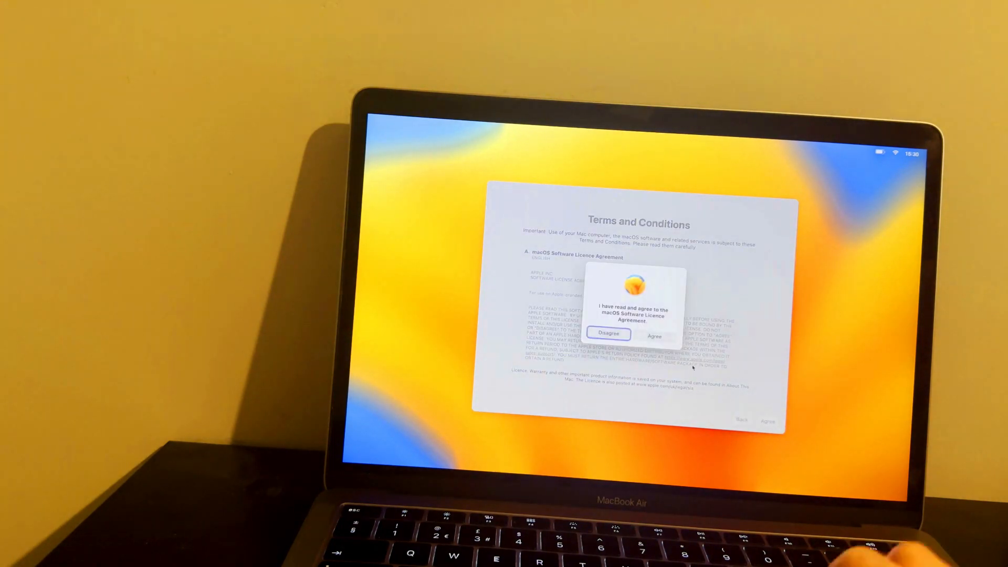
left_click(653, 335)
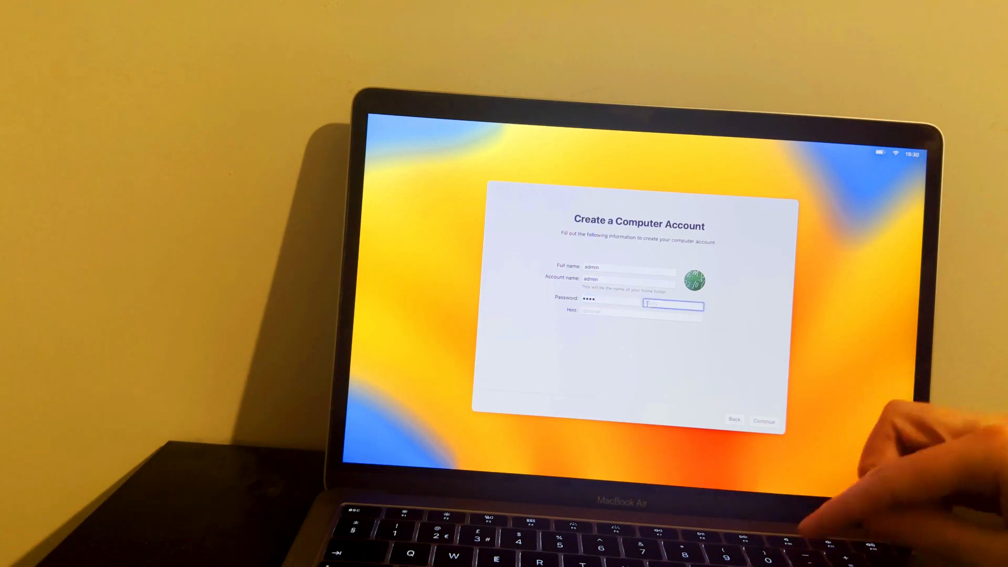
Create the admin account and continue without enabling Location Services
left_click(765, 421)
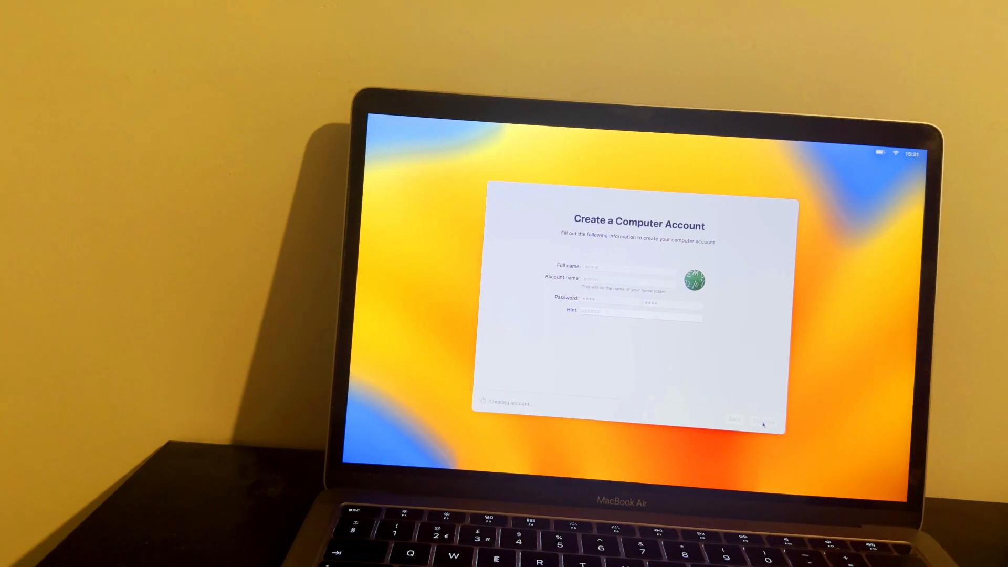
left_click(765, 422)
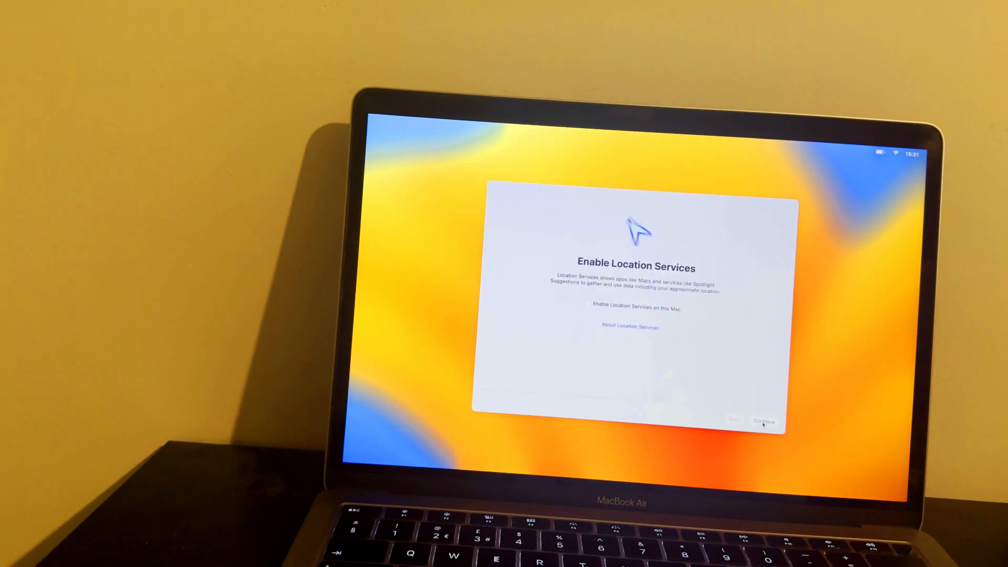
left_click(764, 421)
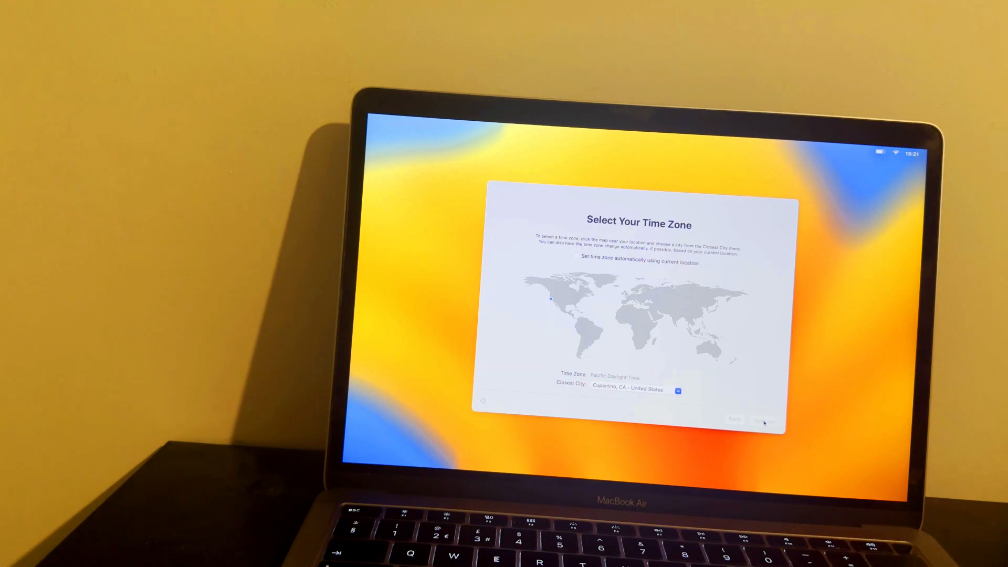
Accept the time zone, turn off Mac Analytics and Ask Siri, and skip Touch ID setup
left_click(764, 419)
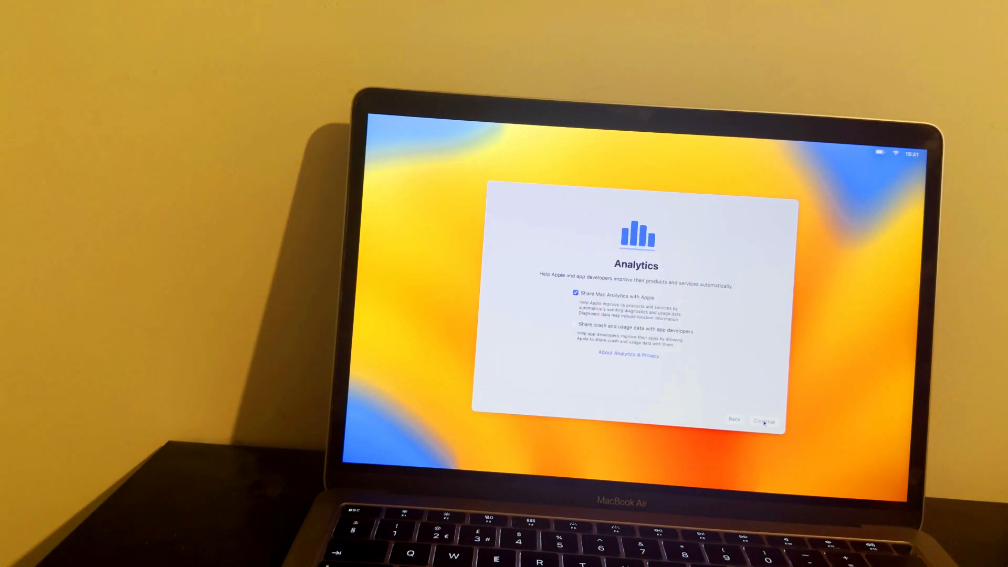
left_click(575, 297)
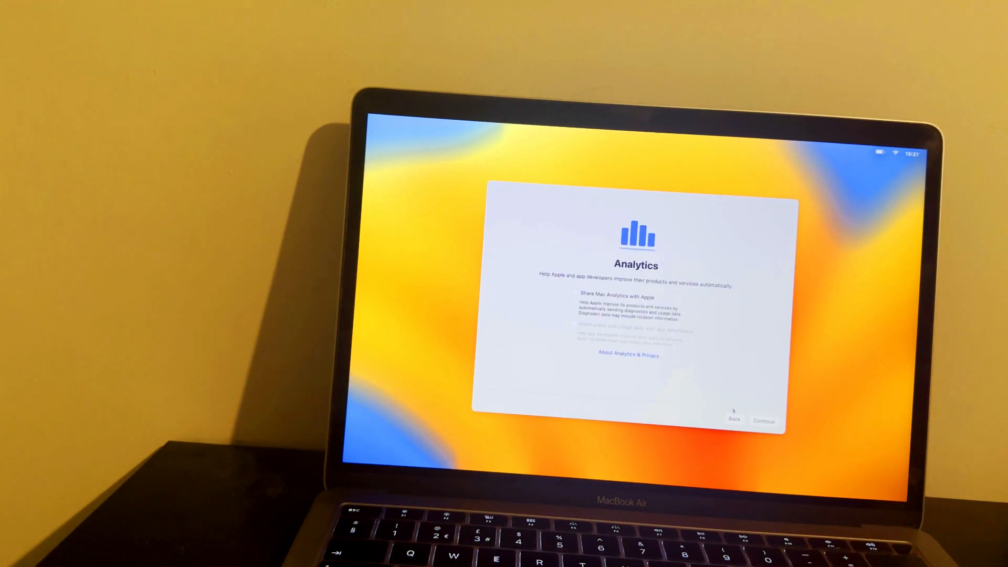
left_click(765, 423)
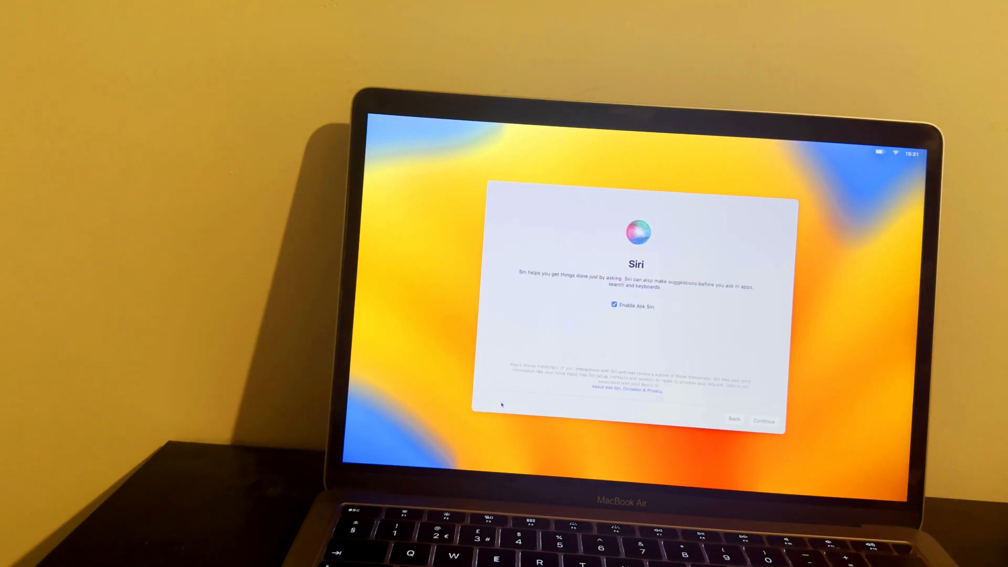
left_click(613, 304)
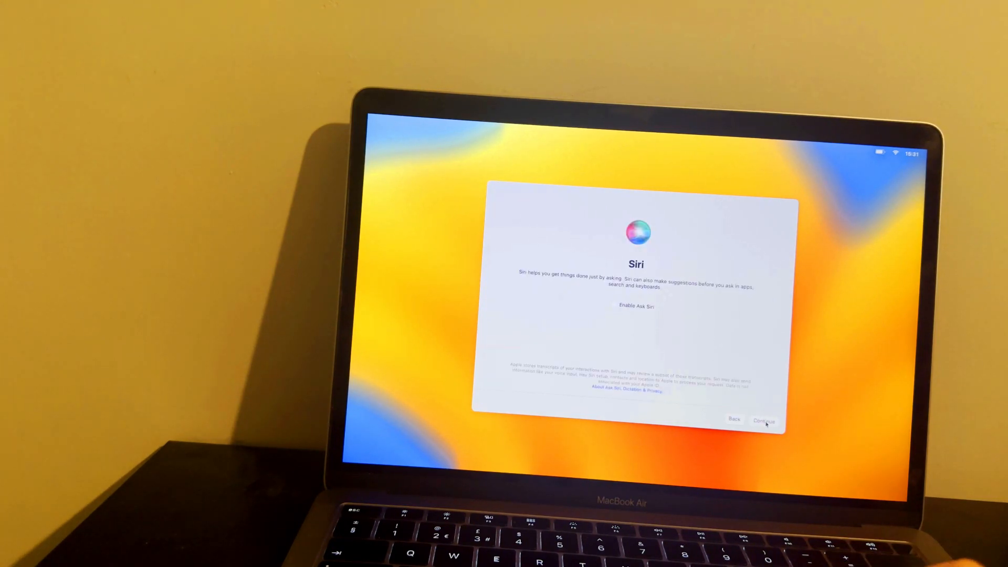
left_click(764, 420)
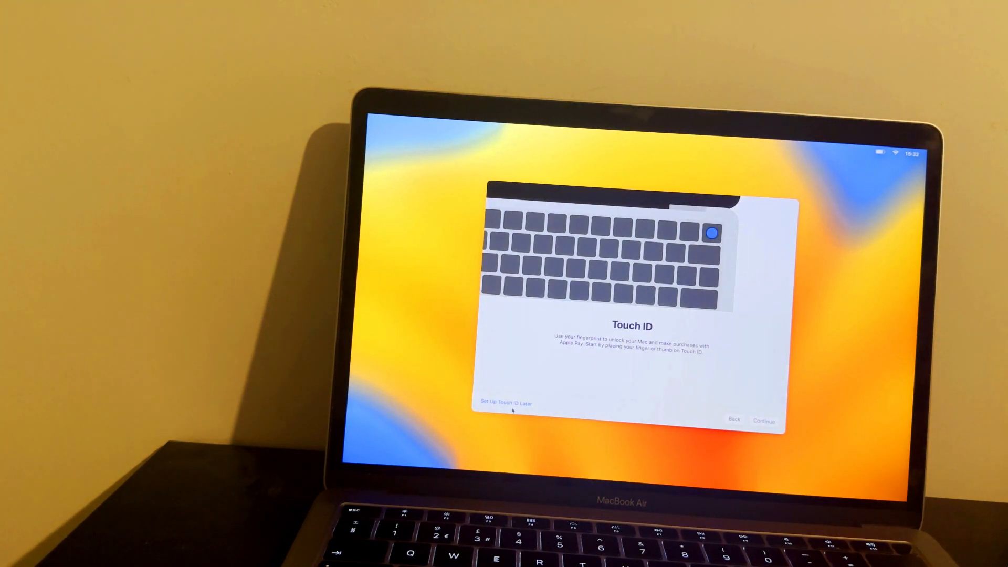
left_click(506, 403)
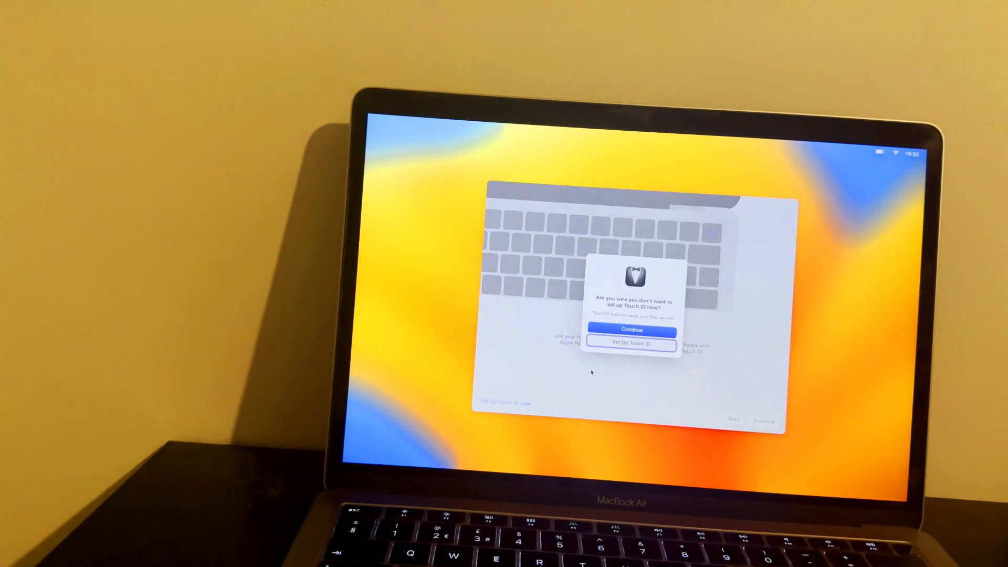
left_click(630, 330)
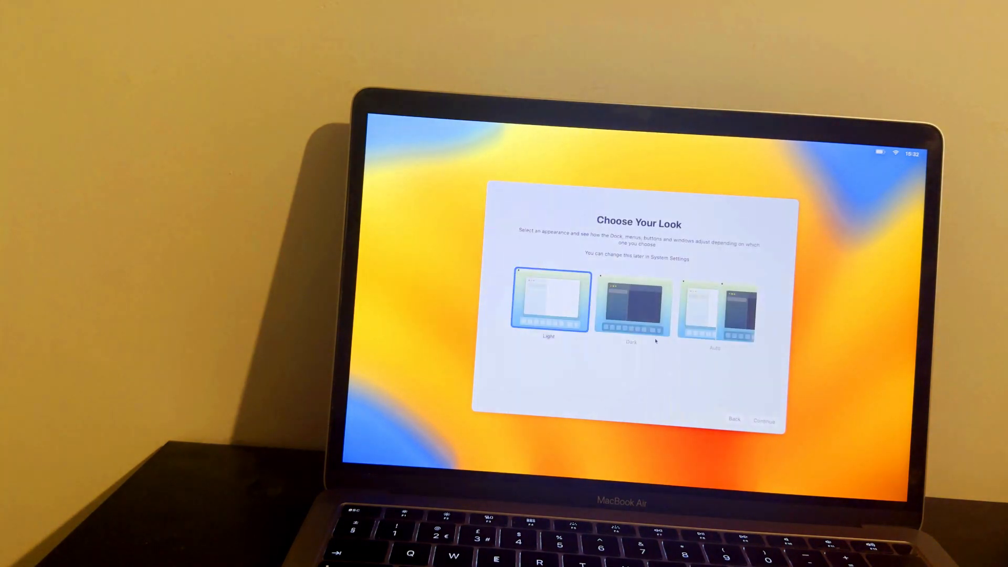
Keep the Light appearance to finish setup, then open the Apple menu on the desktop
left_click(714, 309)
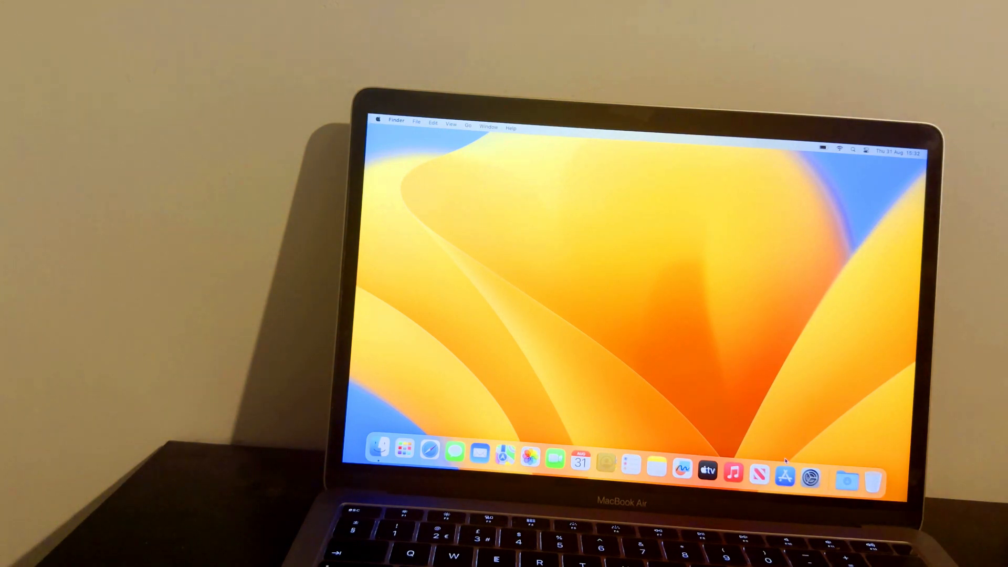
mouse_move(809, 476)
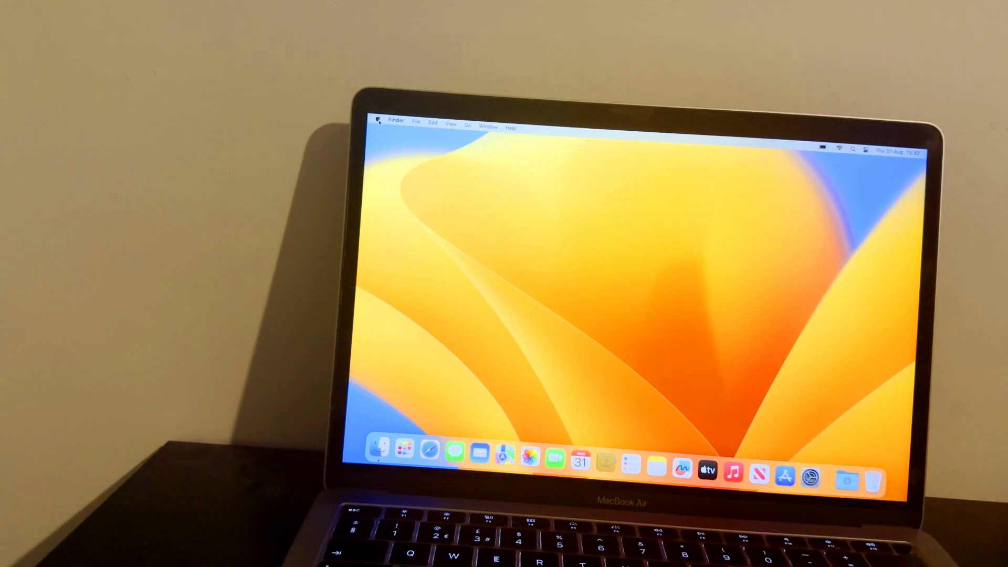
left_click(378, 120)
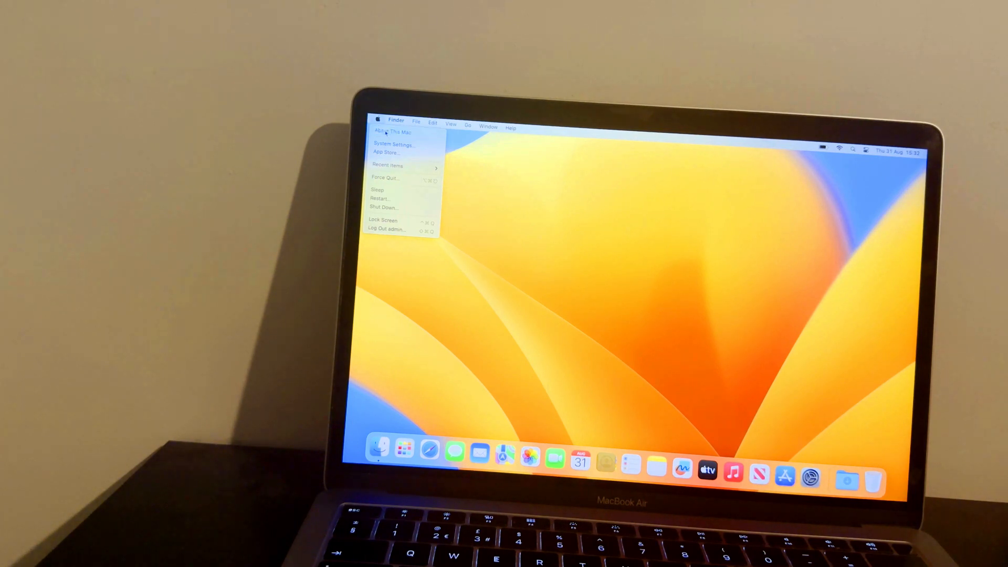
Check the serial number in About This Mac, then close the window
left_click(390, 132)
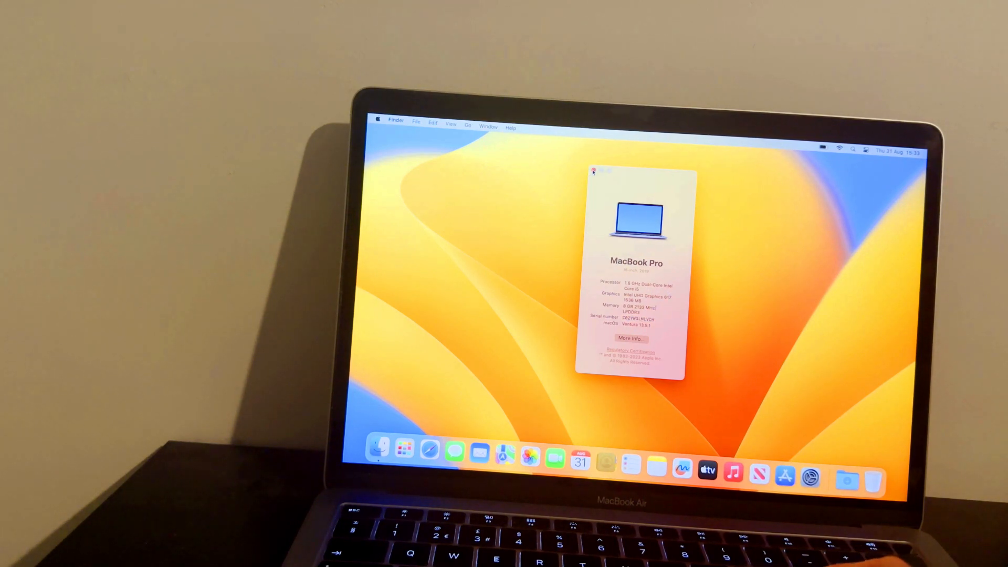
left_click(595, 171)
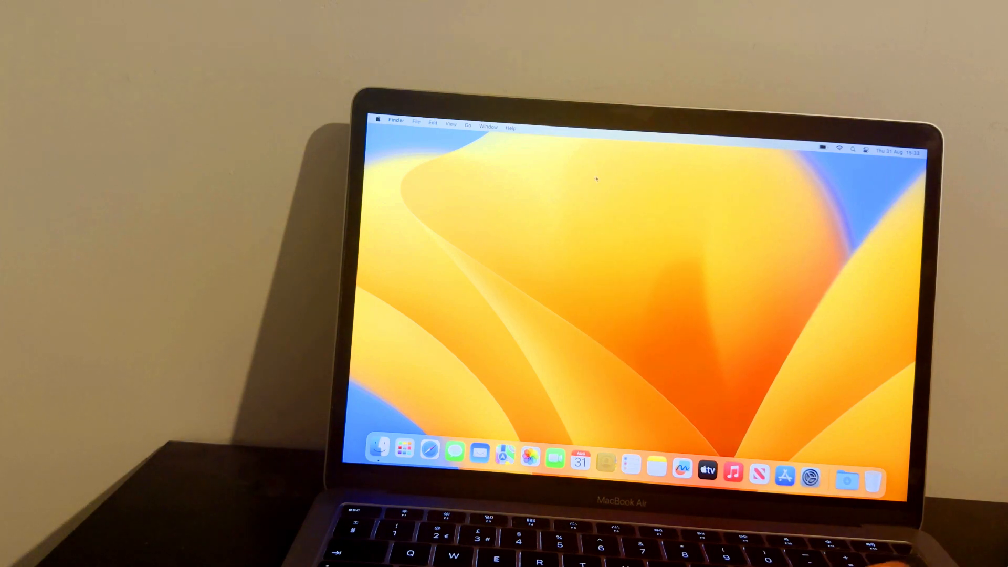